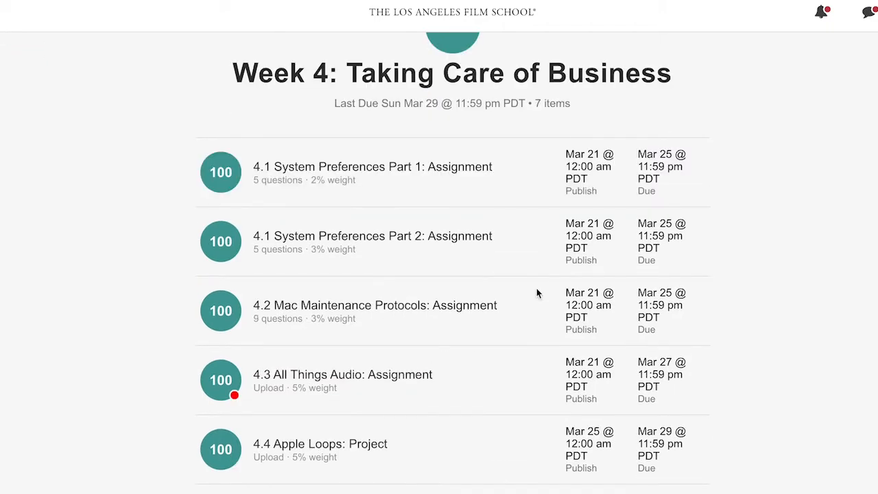
# Scroll up from Week 4's assignments to reach the All Classes list of current courses
pyautogui.scroll(3)
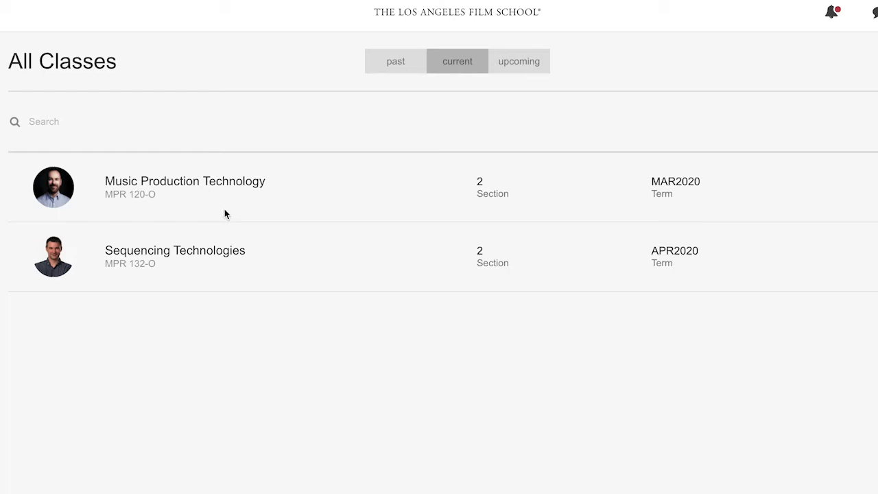
pyautogui.moveTo(214, 266)
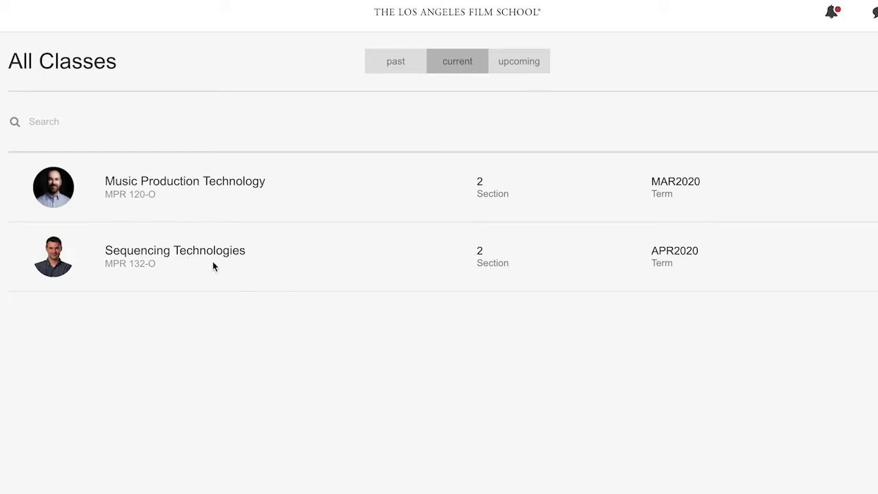
# Open the Sequencing Technologies course and scroll its weekly Content list
pyautogui.click(175, 257)
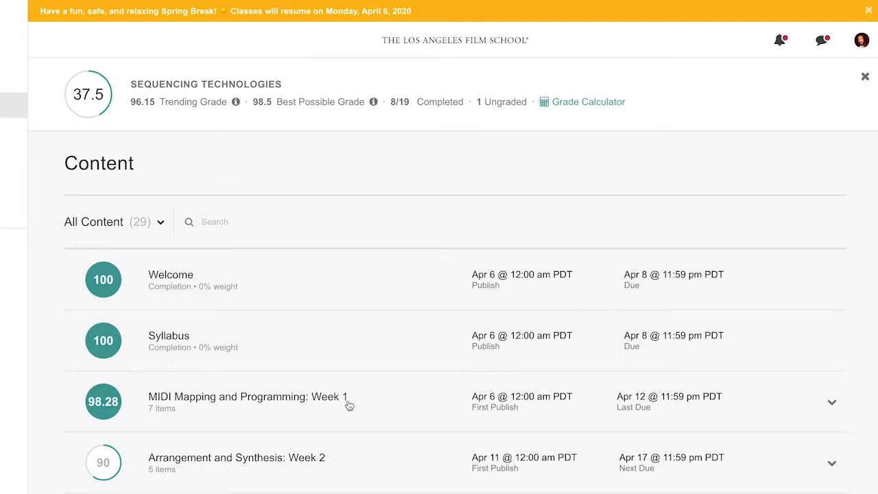
pyautogui.scroll(-3)
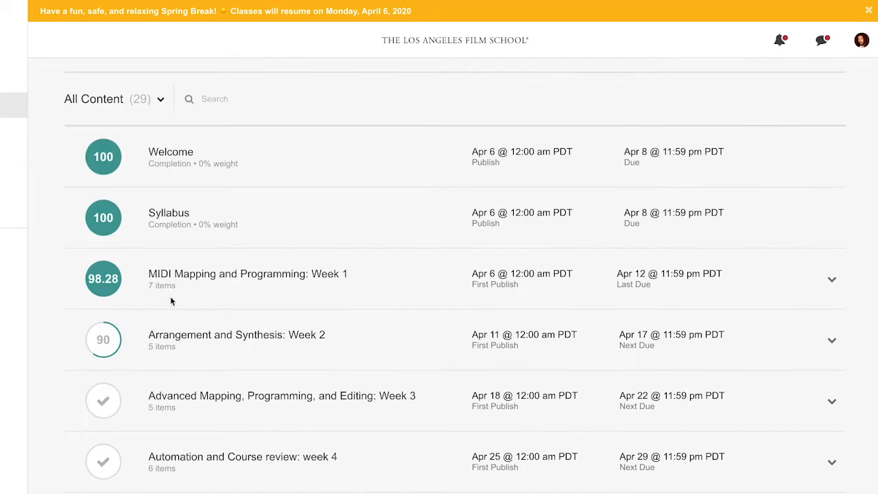
pyautogui.moveTo(235, 335)
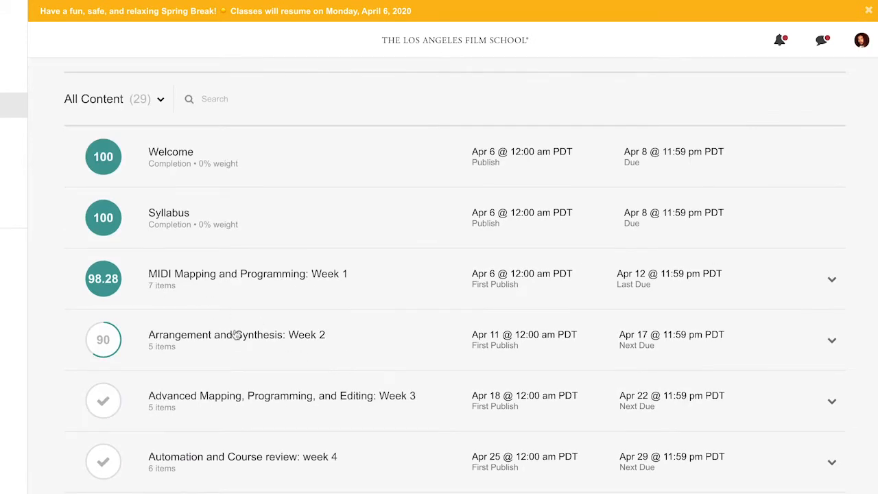
pyautogui.moveTo(183, 349)
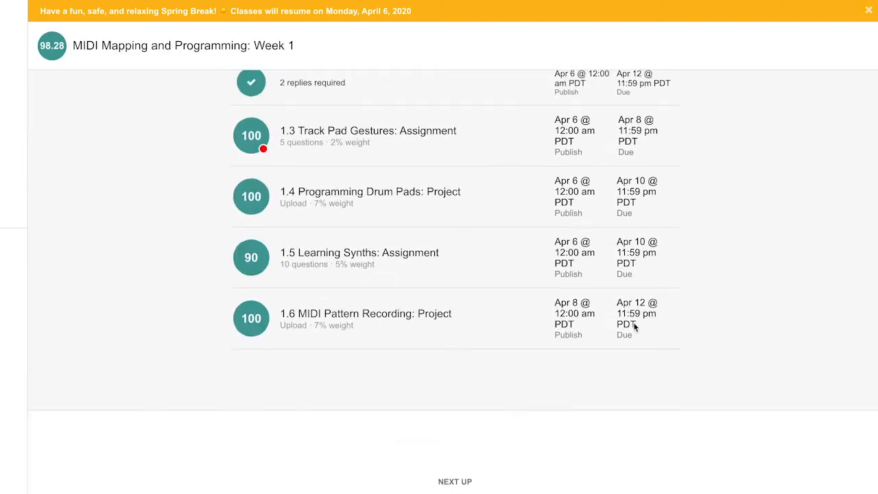
pyautogui.scroll(3)
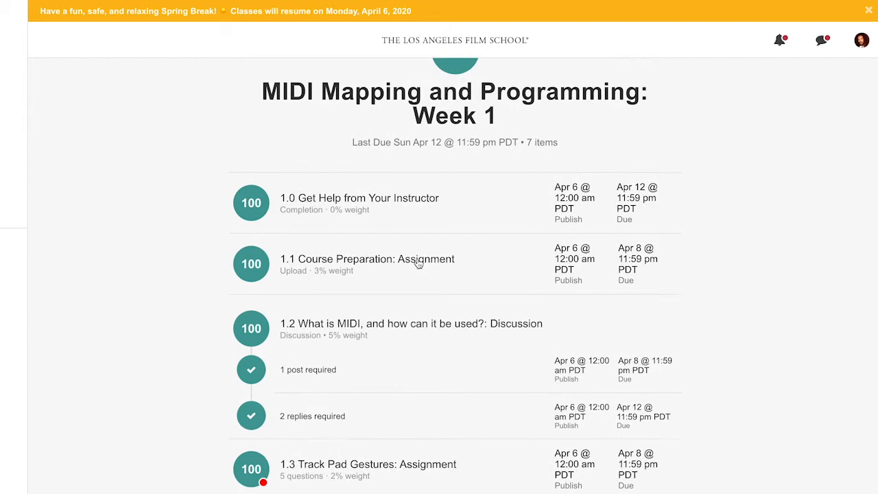
pyautogui.moveTo(499, 334)
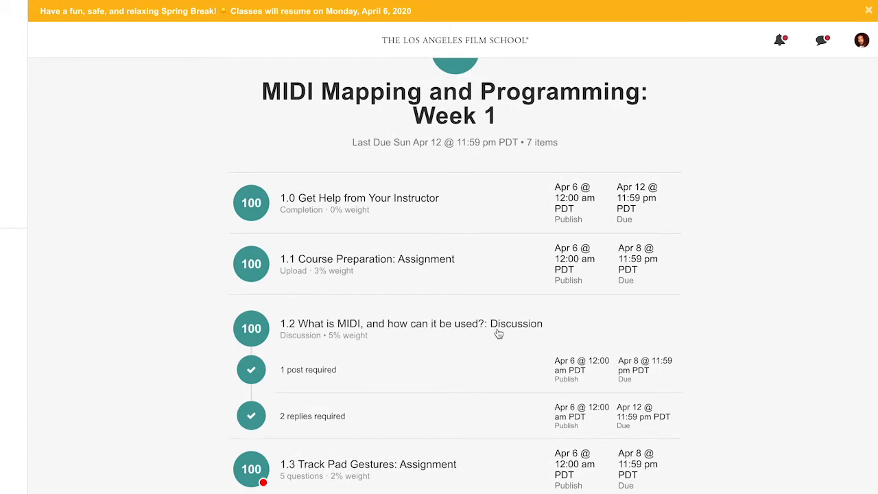
pyautogui.scroll(-3)
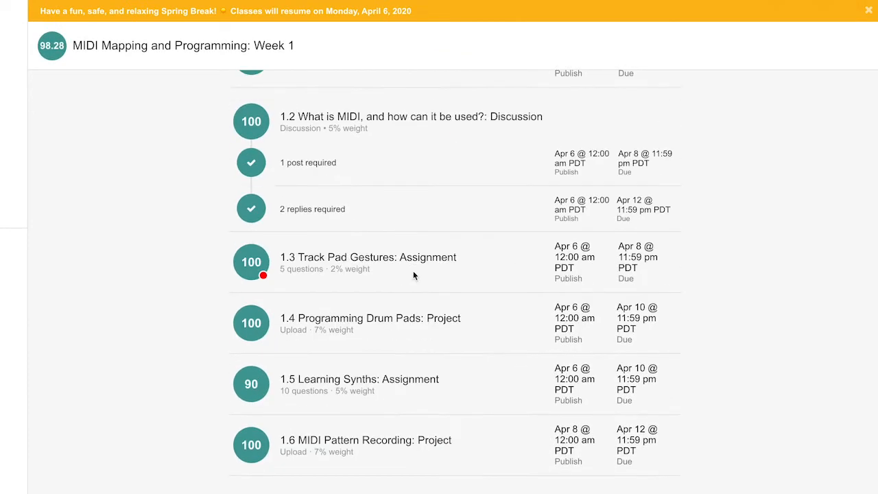
pyautogui.moveTo(439, 339)
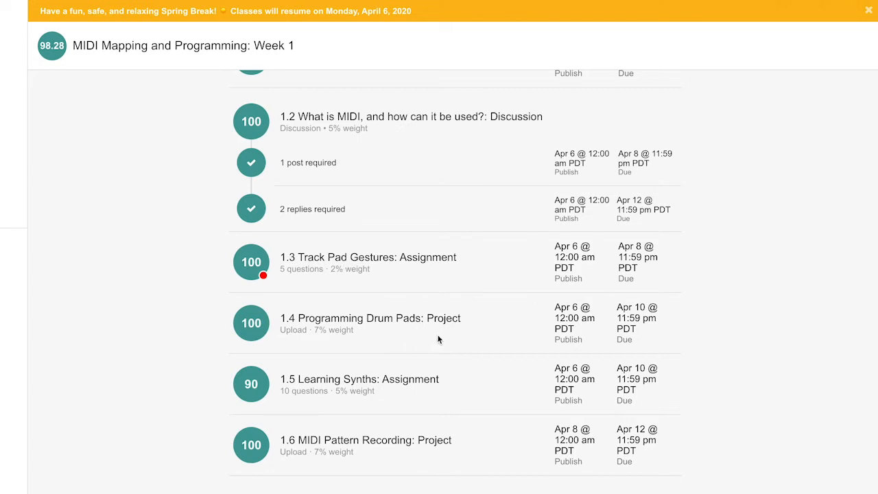
pyautogui.moveTo(422, 389)
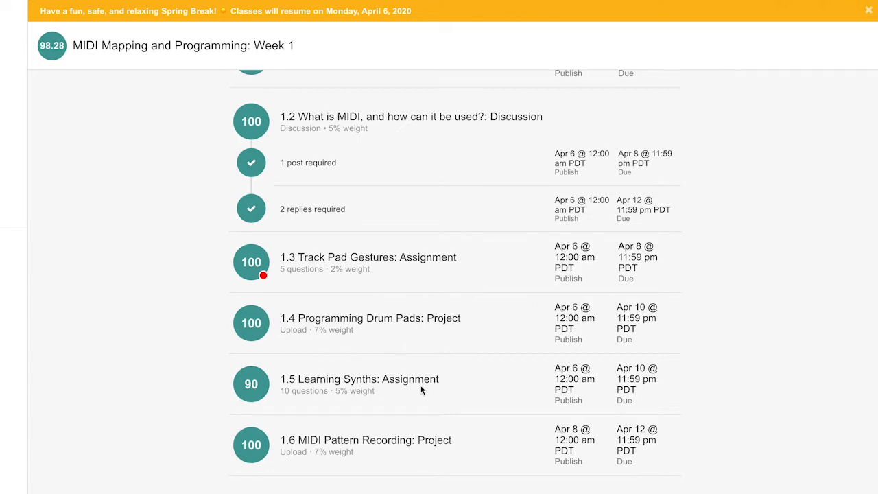
pyautogui.moveTo(405, 440)
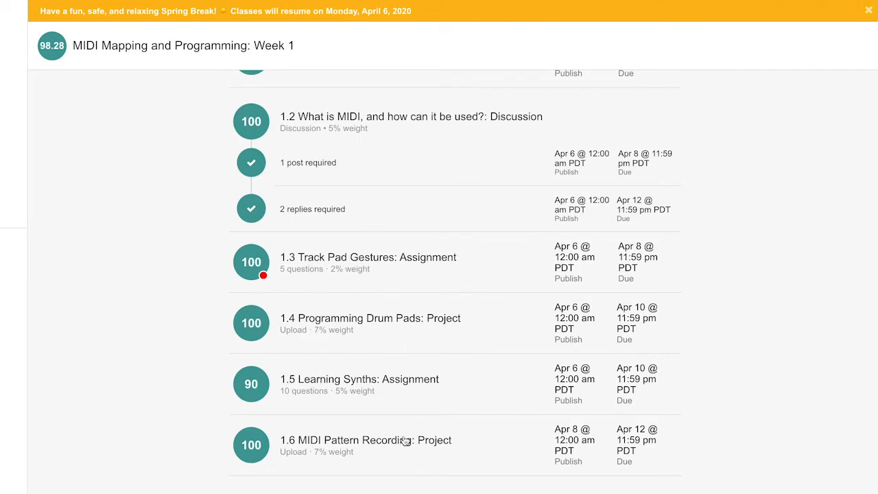
pyautogui.scroll(3)
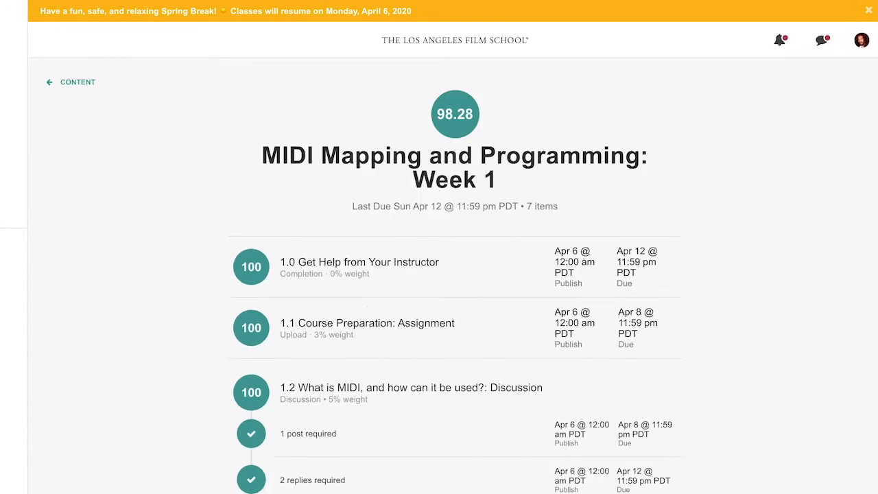
pyautogui.scroll(-3)
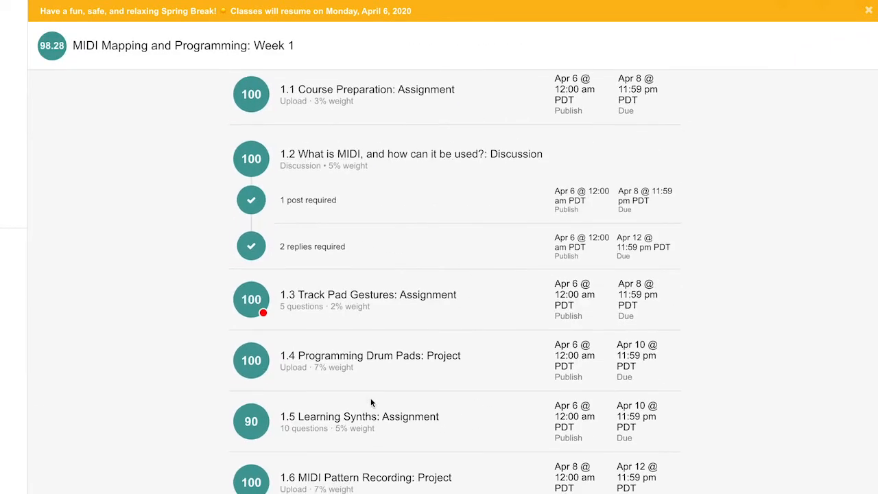
pyautogui.scroll(-3)
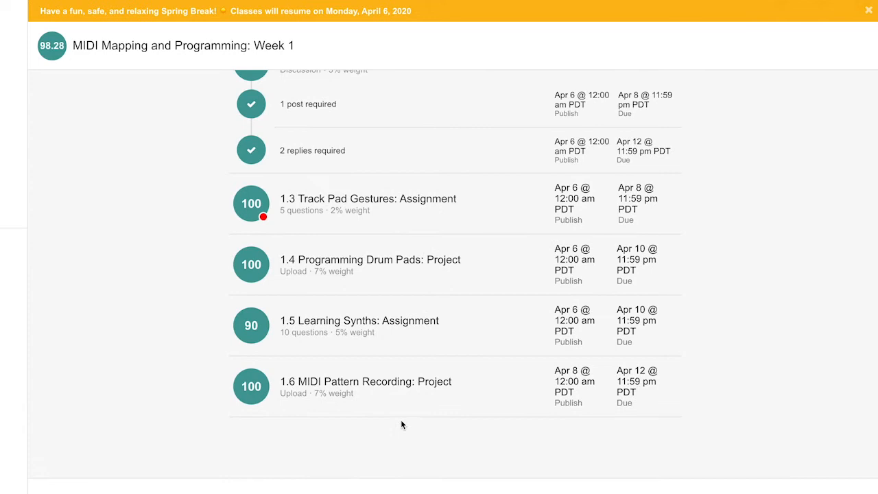
pyautogui.moveTo(306, 126)
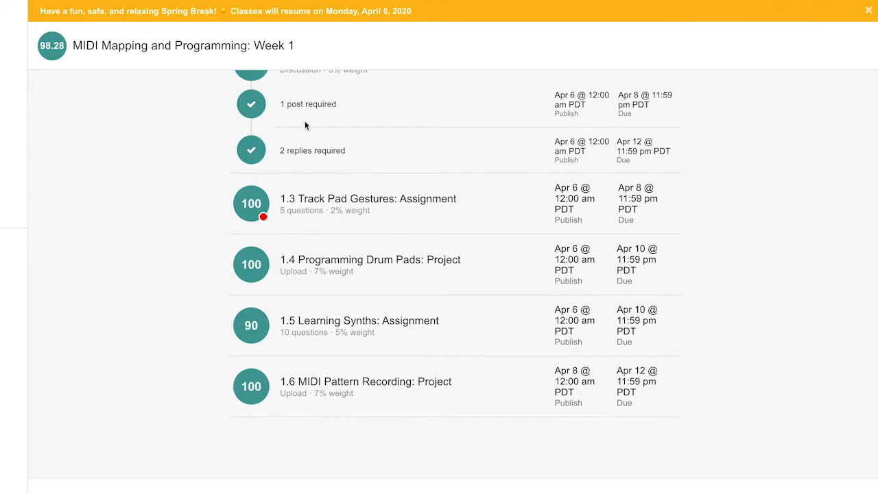
pyautogui.moveTo(401, 210)
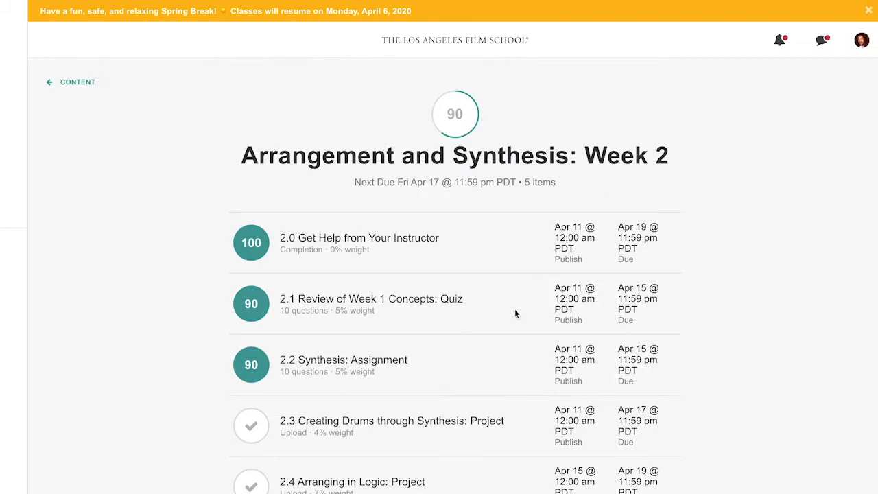
# Browse the Week 2 items and open '2.3 Creating Drums through Synthesis: Project'
pyautogui.scroll(-3)
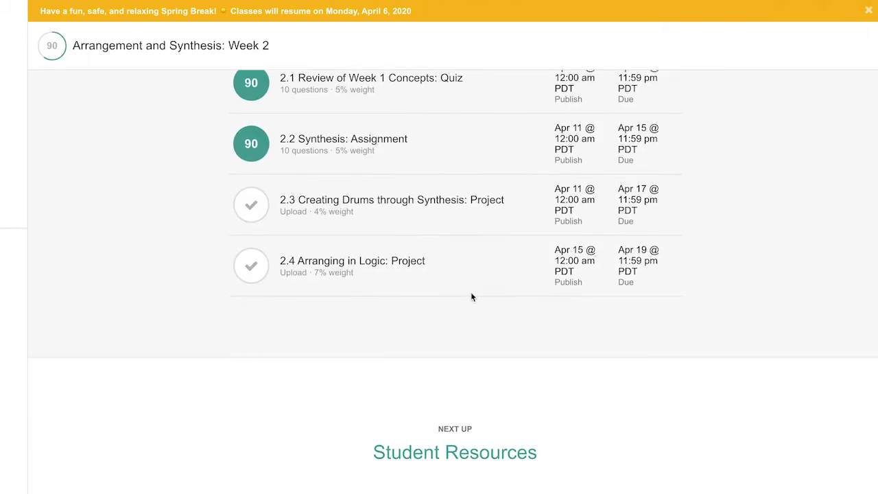
pyautogui.scroll(3)
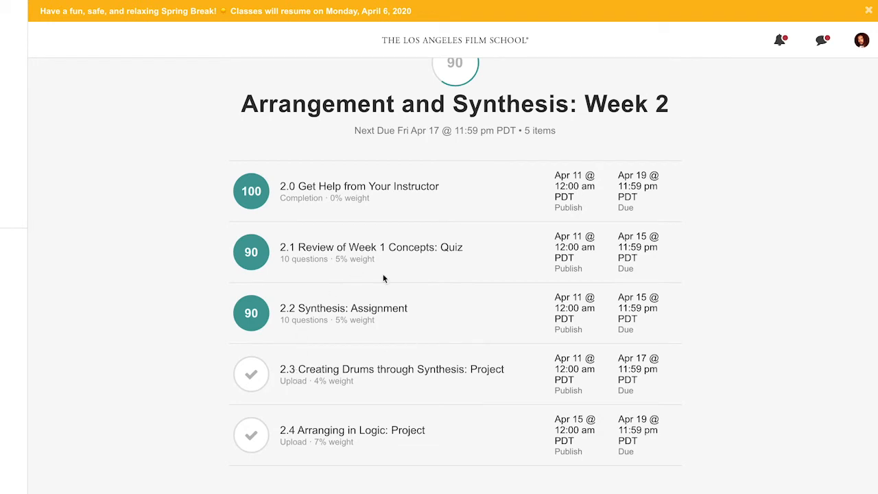
pyautogui.moveTo(365, 375)
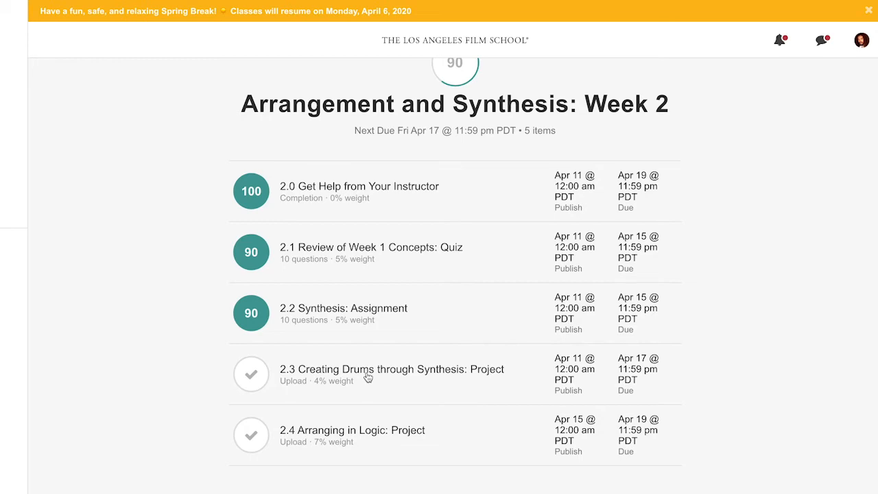
pyautogui.click(391, 369)
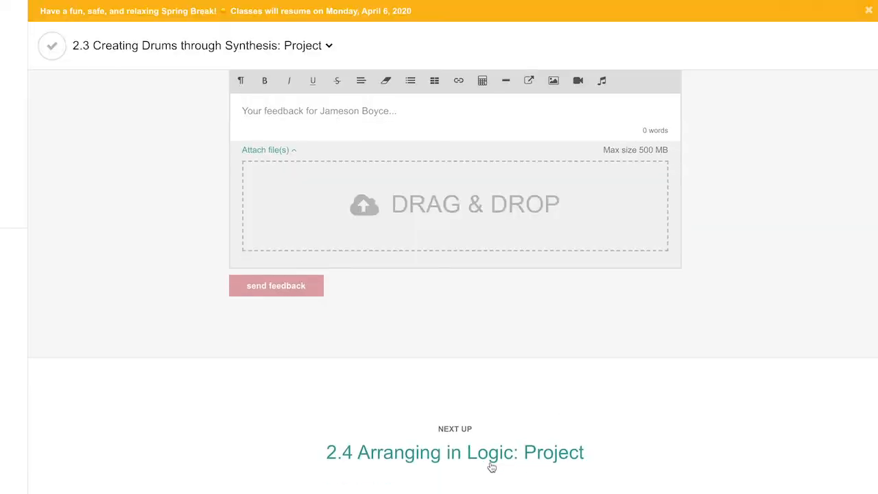
pyautogui.moveTo(535, 363)
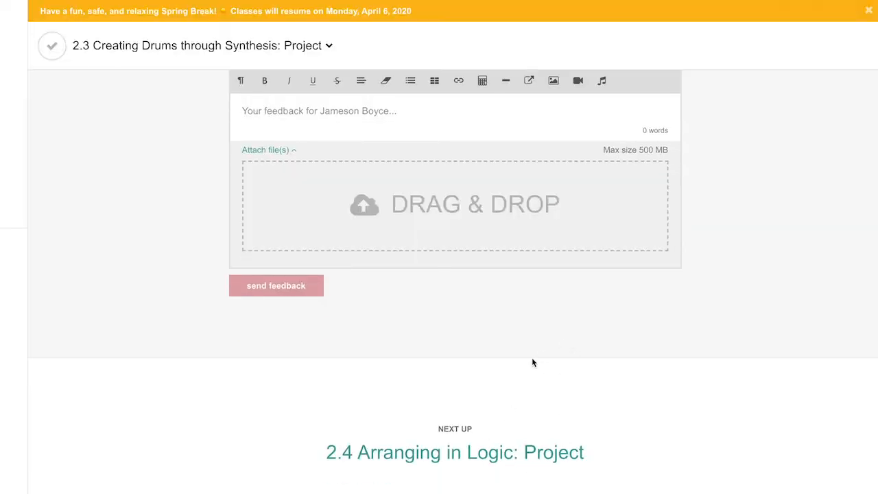
pyautogui.moveTo(427, 469)
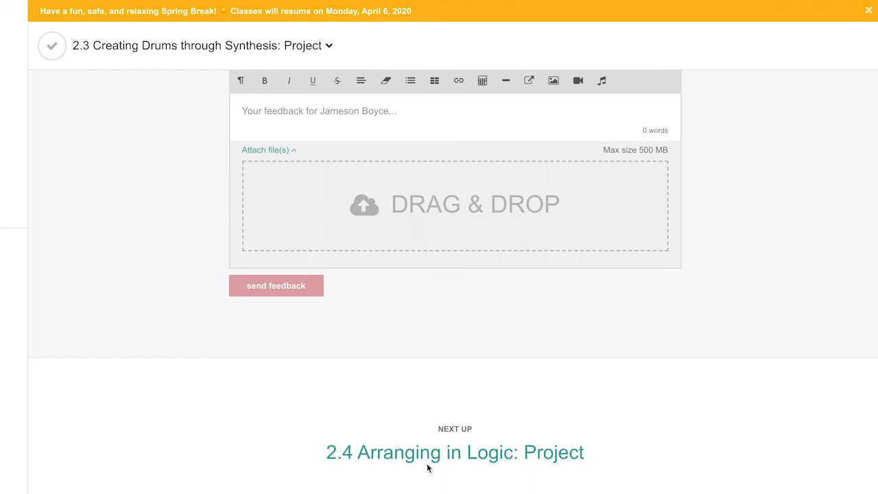